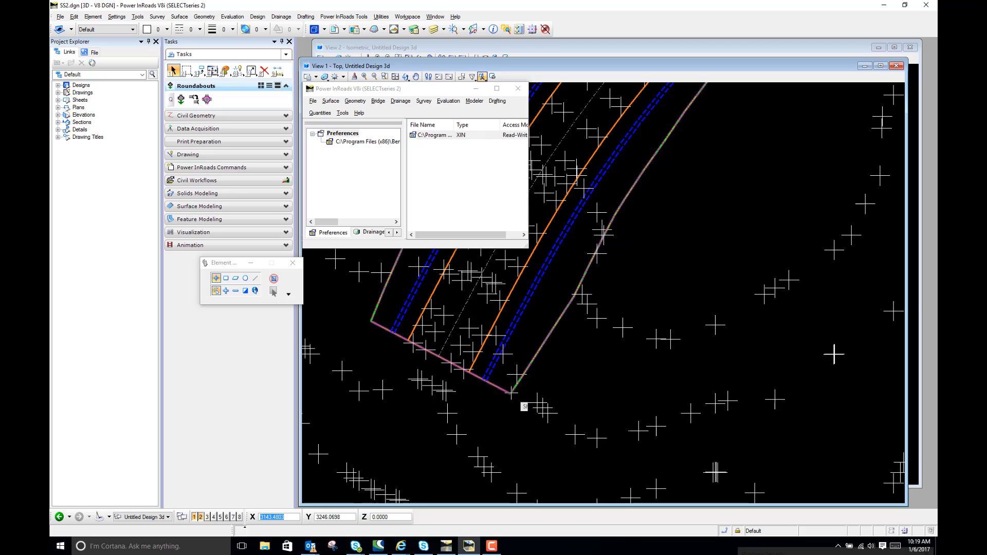
pyautogui.moveTo(511, 391)
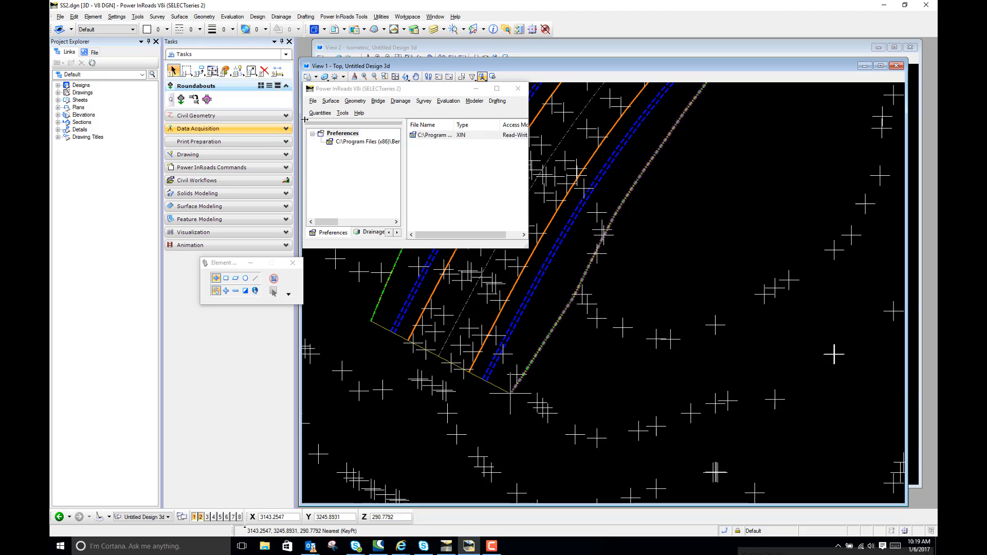
# - Open the Transform Surface tool from Surface > Edit Surface
pyautogui.click(331, 101)
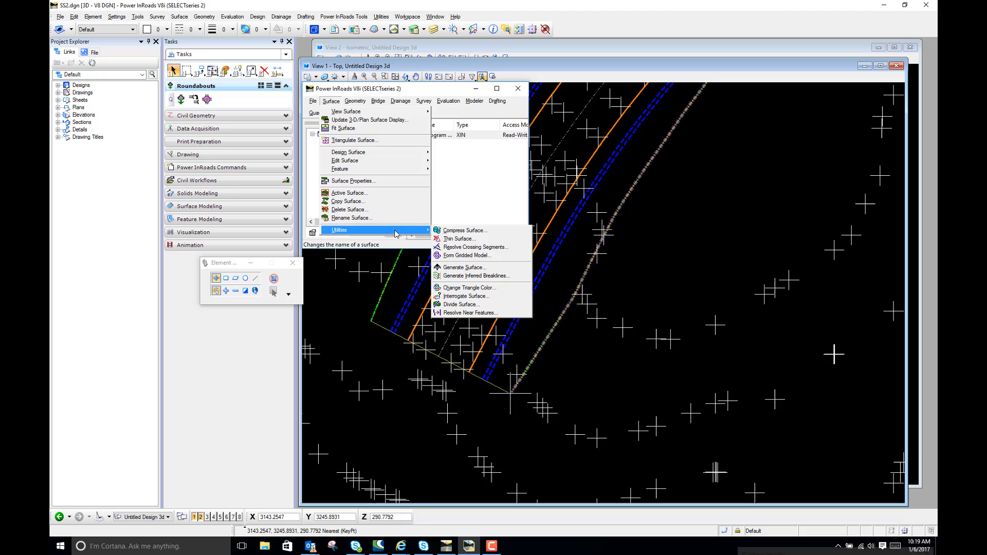
pyautogui.moveTo(480, 255)
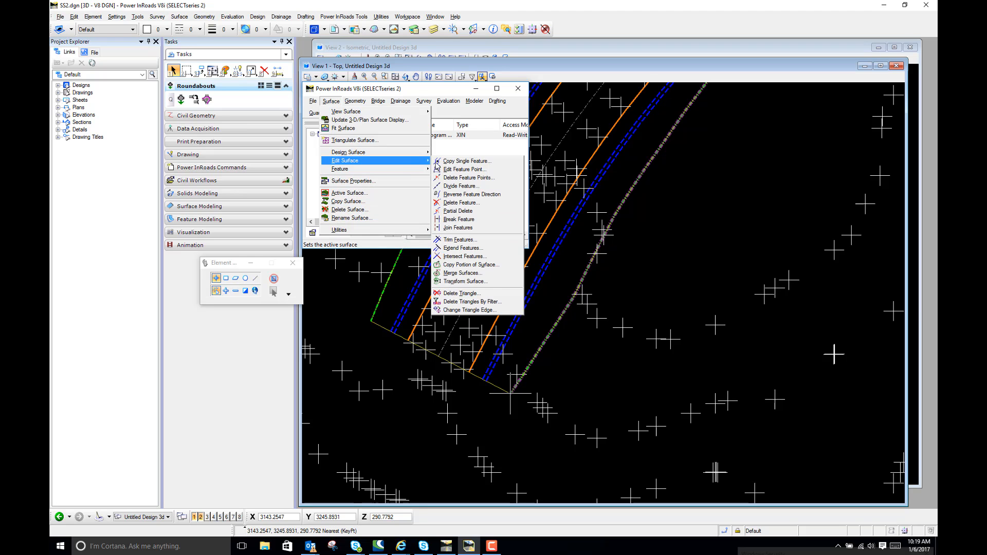
pyautogui.moveTo(466, 281)
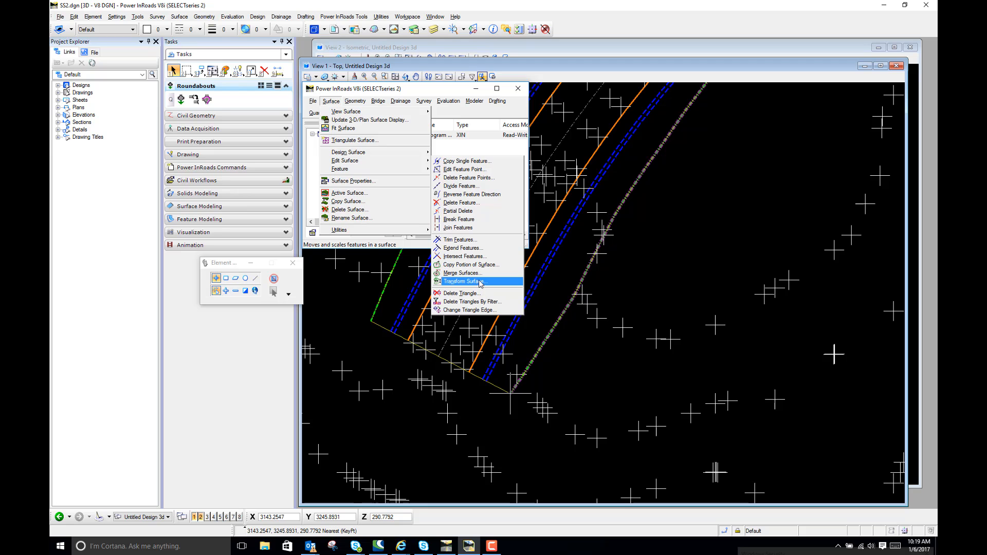
pyautogui.click(464, 281)
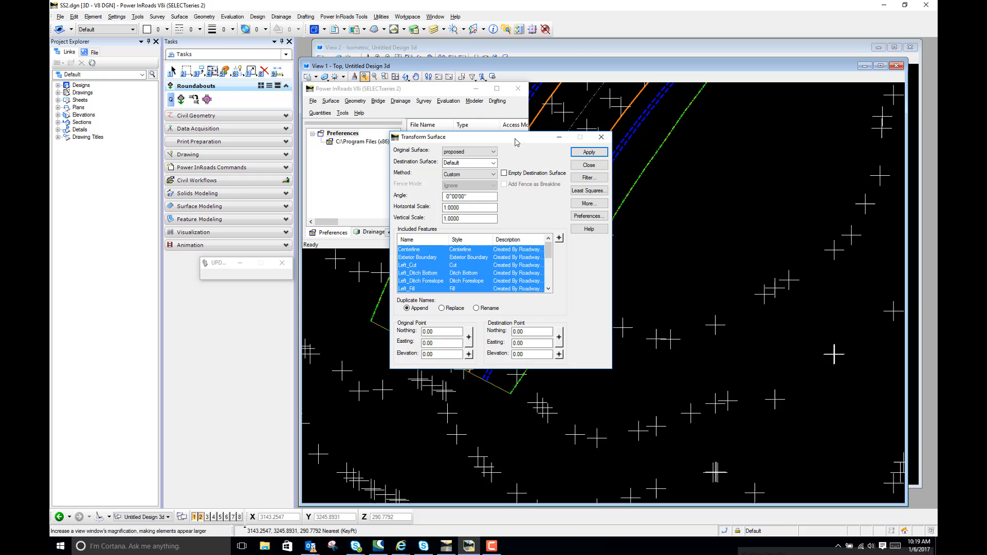
# - Set the original surface to proposed and the destination surface to proposed2
pyautogui.click(540, 161)
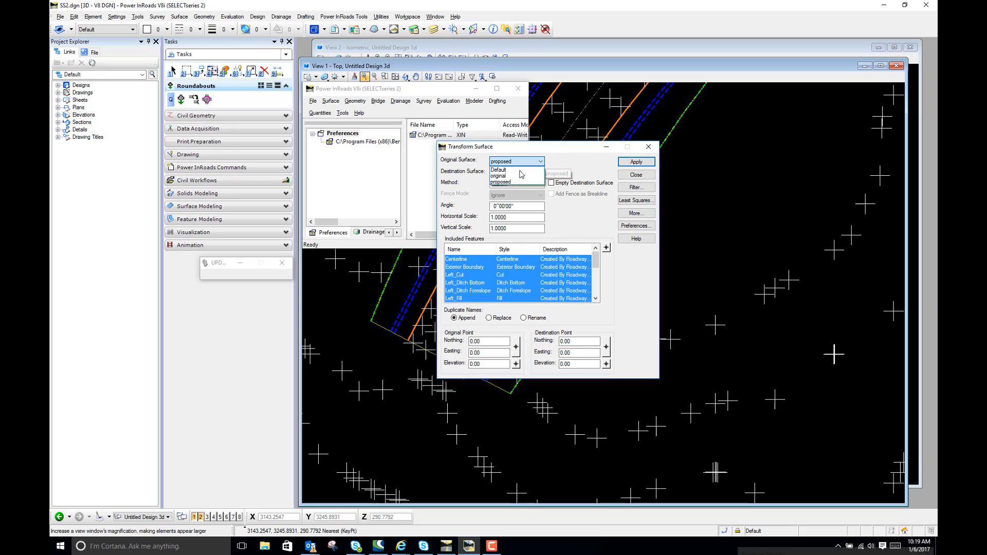
pyautogui.click(498, 170)
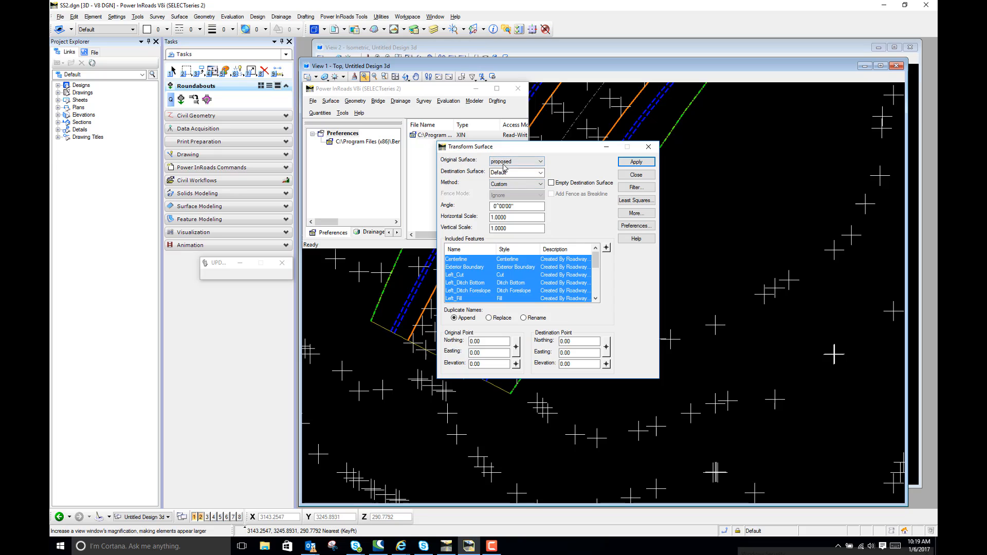
pyautogui.click(540, 172)
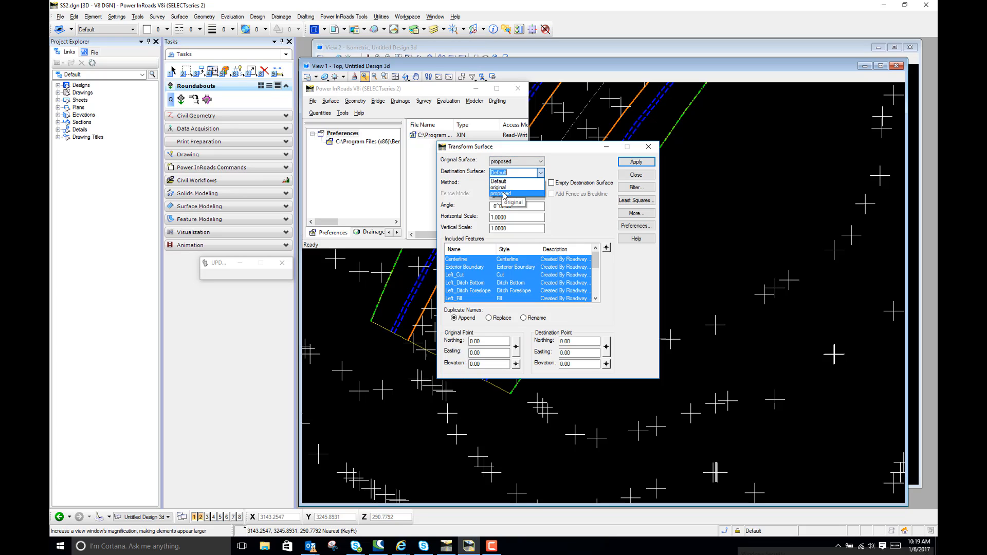
pyautogui.click(500, 194)
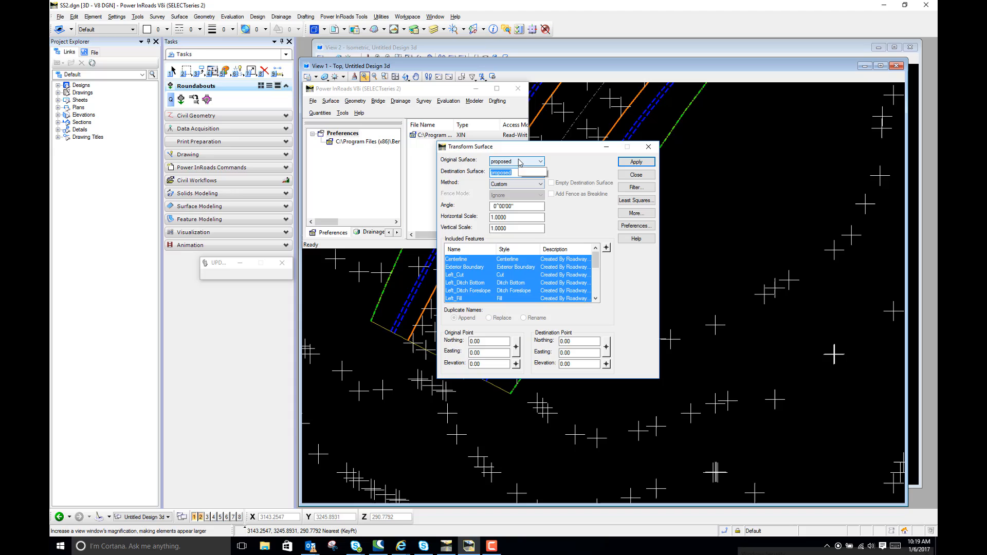
pyautogui.click(513, 172)
pyautogui.write('2')
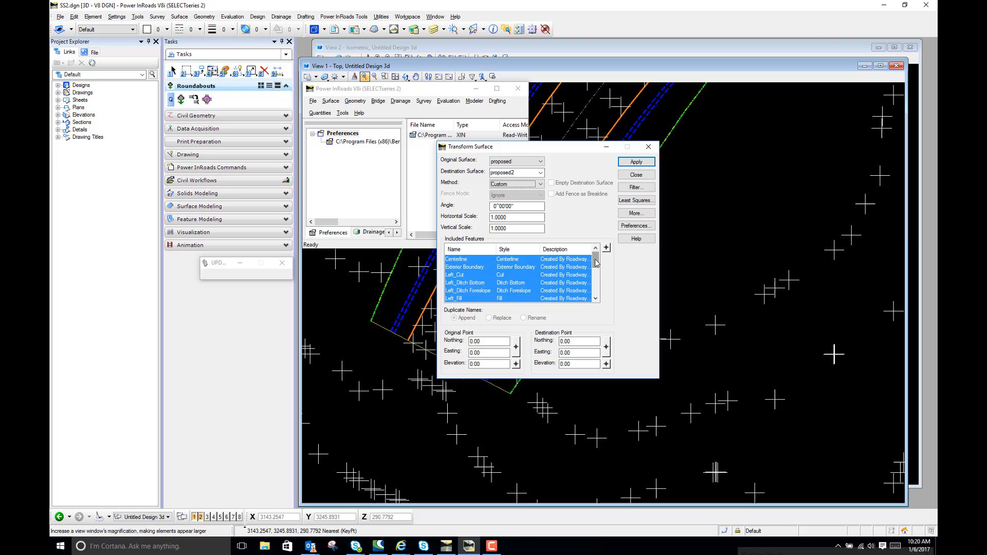
# - Set destination elevation to 10.00, apply the transform, and close the tool
pyautogui.scroll(-3)
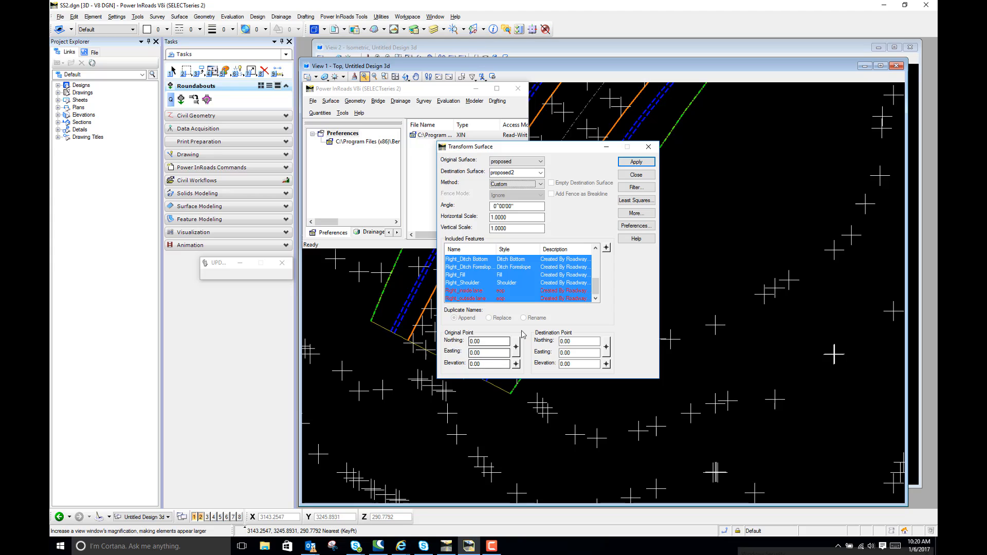
pyautogui.click(579, 364)
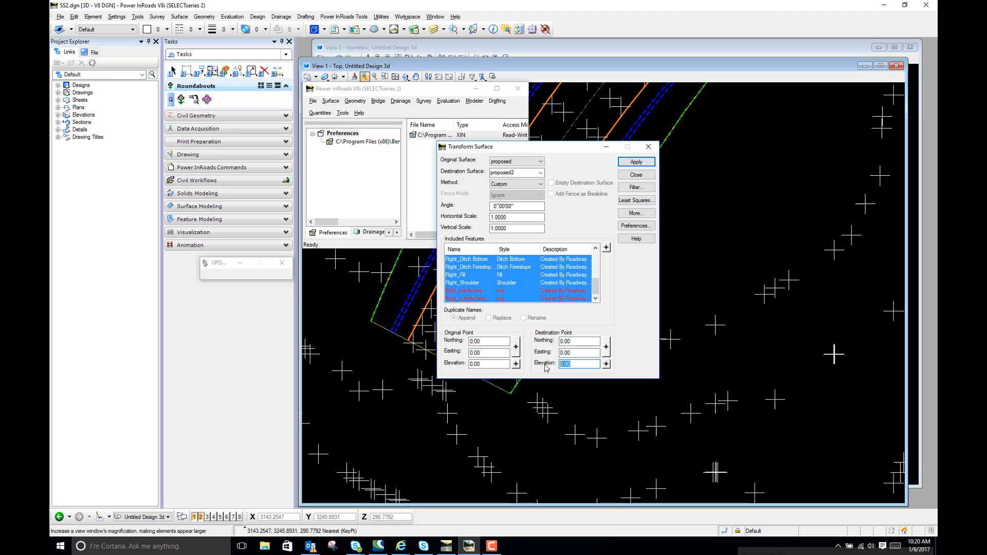
pyautogui.write('10.00')
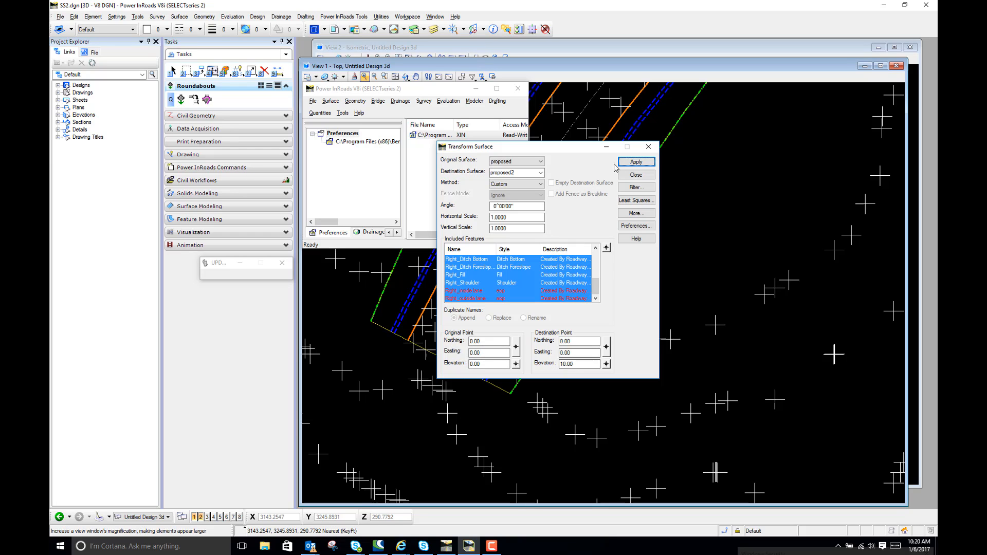
pyautogui.click(636, 161)
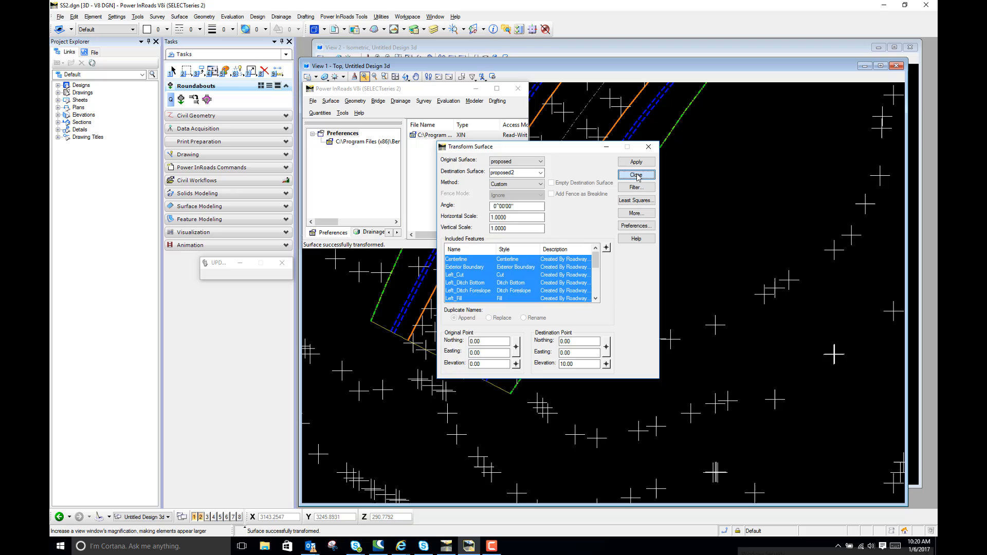
pyautogui.click(636, 161)
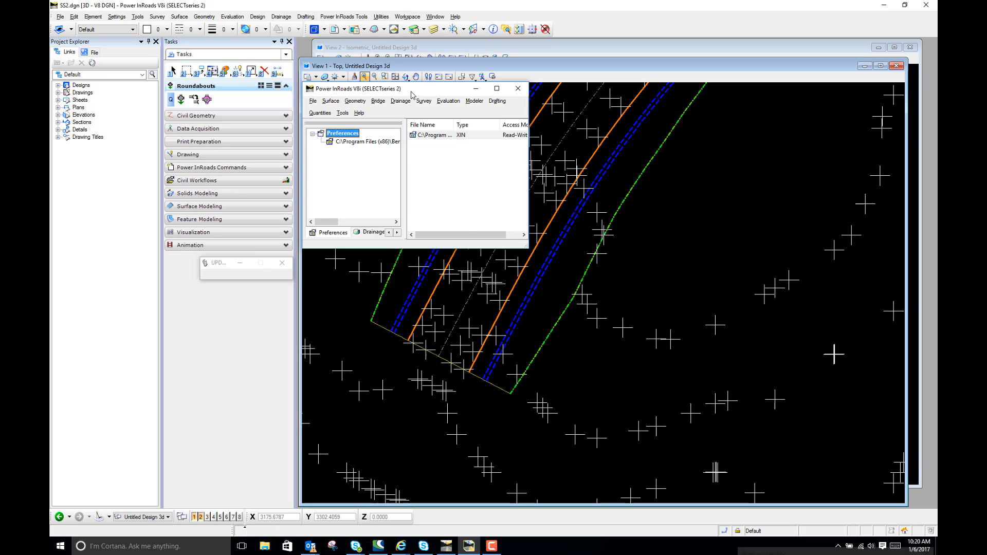
pyautogui.moveTo(331, 215)
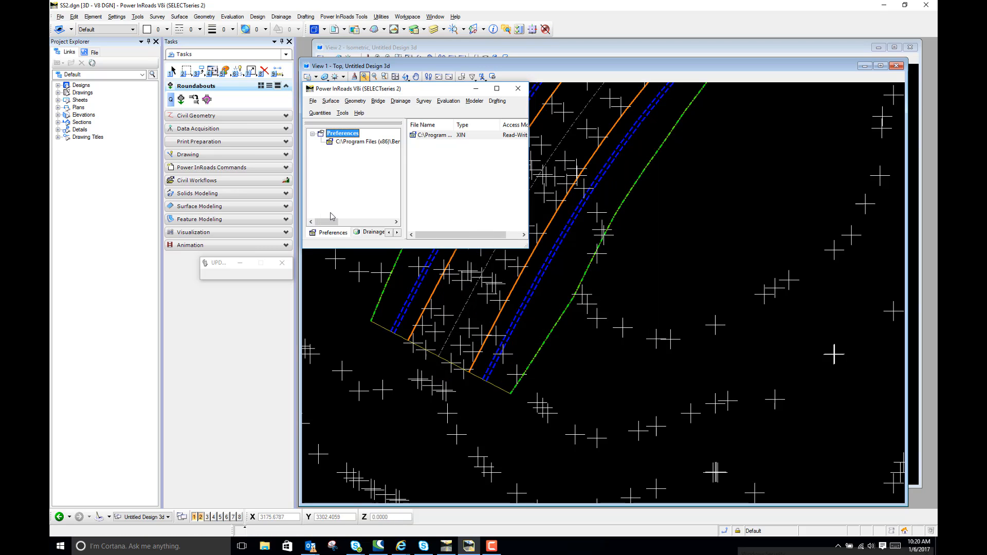
# - List surfaces and open proposed2's properties, showing elevations 288.20–306.30
pyautogui.click(372, 232)
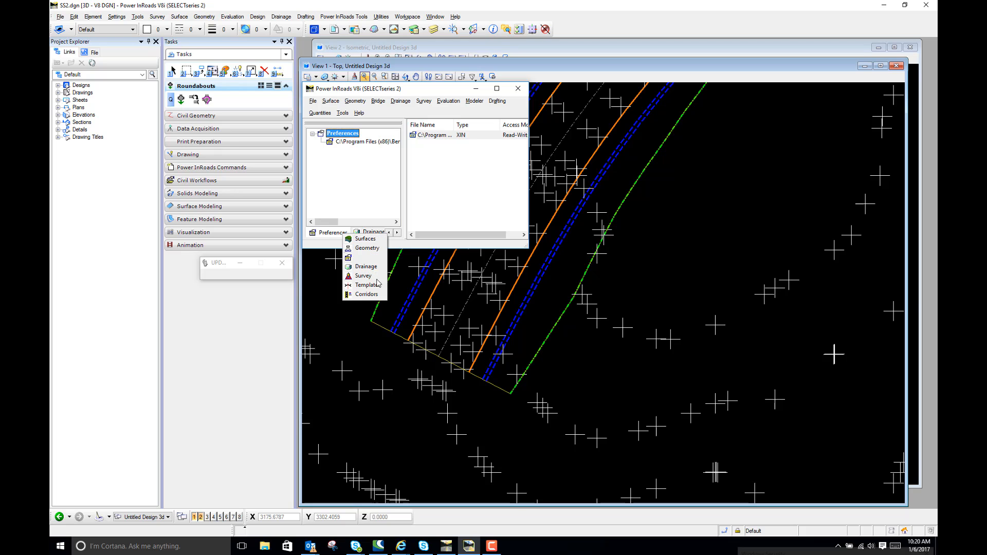
pyautogui.click(365, 238)
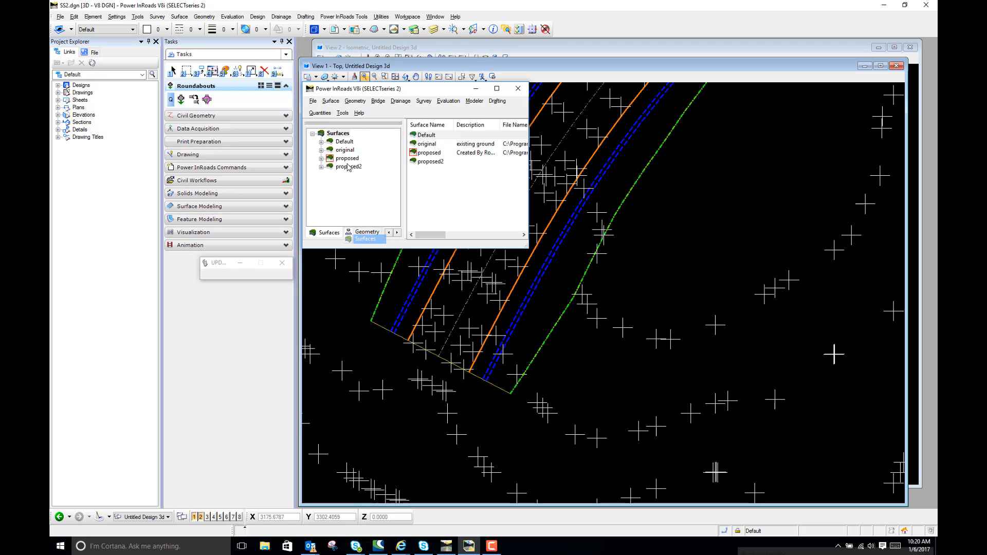
pyautogui.click(348, 167)
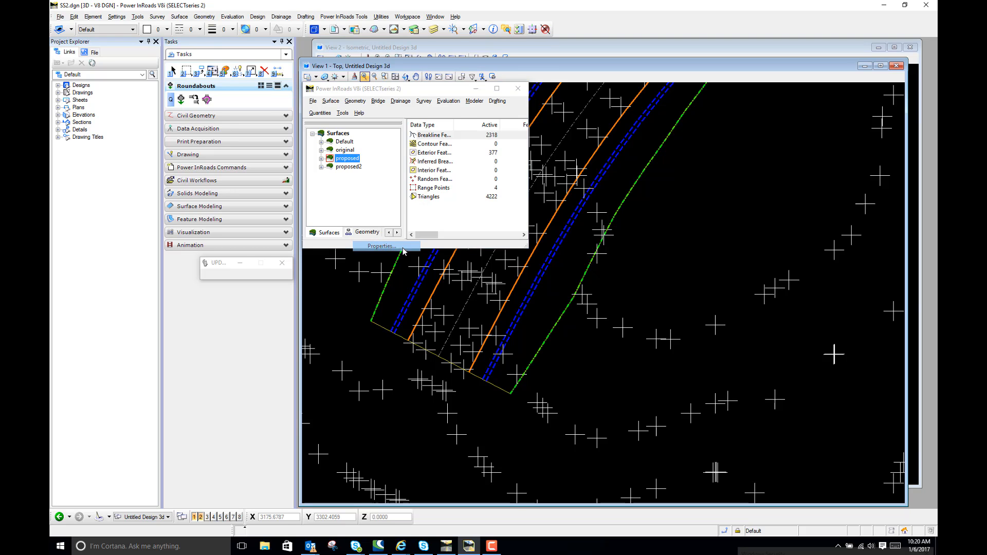
pyautogui.click(380, 246)
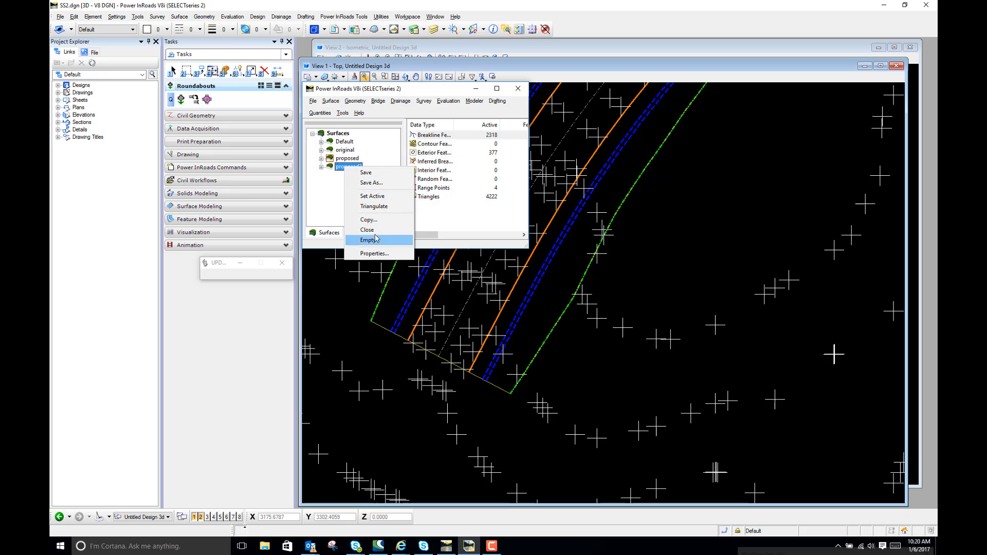
pyautogui.click(373, 254)
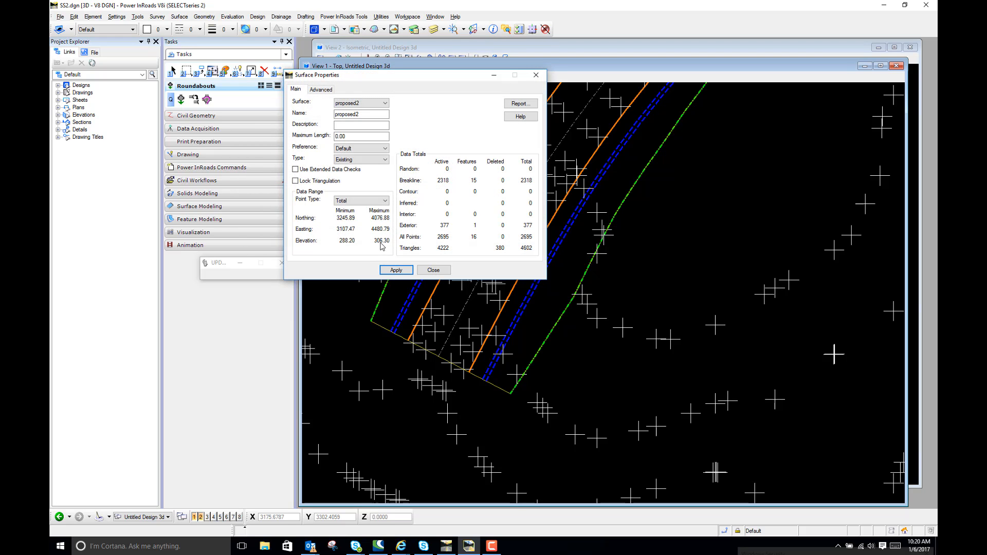
pyautogui.moveTo(387, 245)
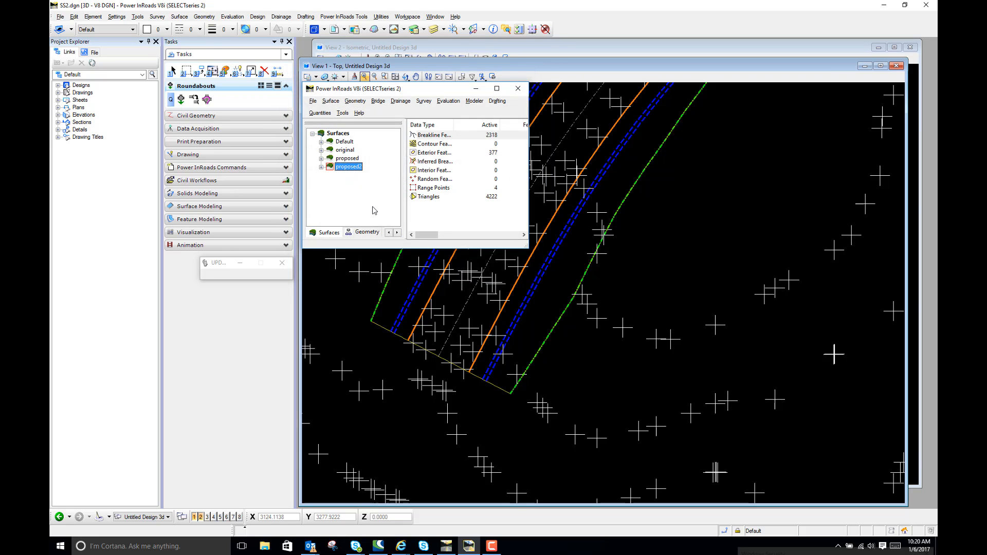
# - Display all proposed2 features with View Surface > Features, then close the dialog
pyautogui.click(331, 101)
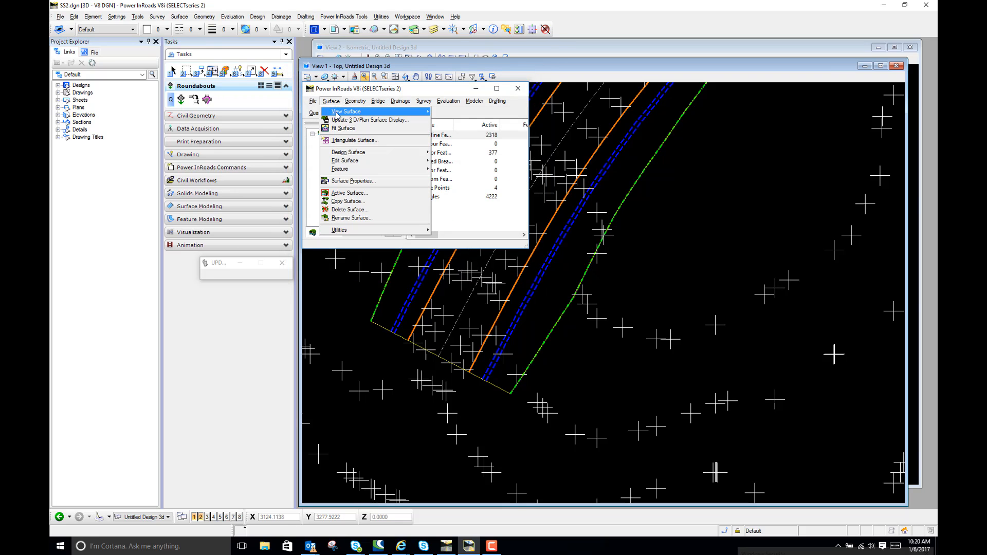
pyautogui.click(345, 112)
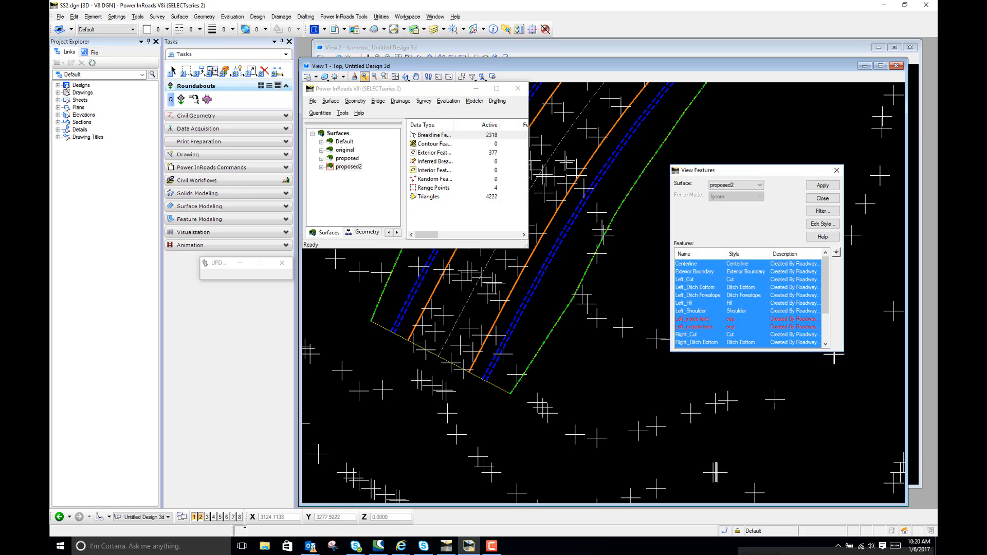
pyautogui.click(822, 185)
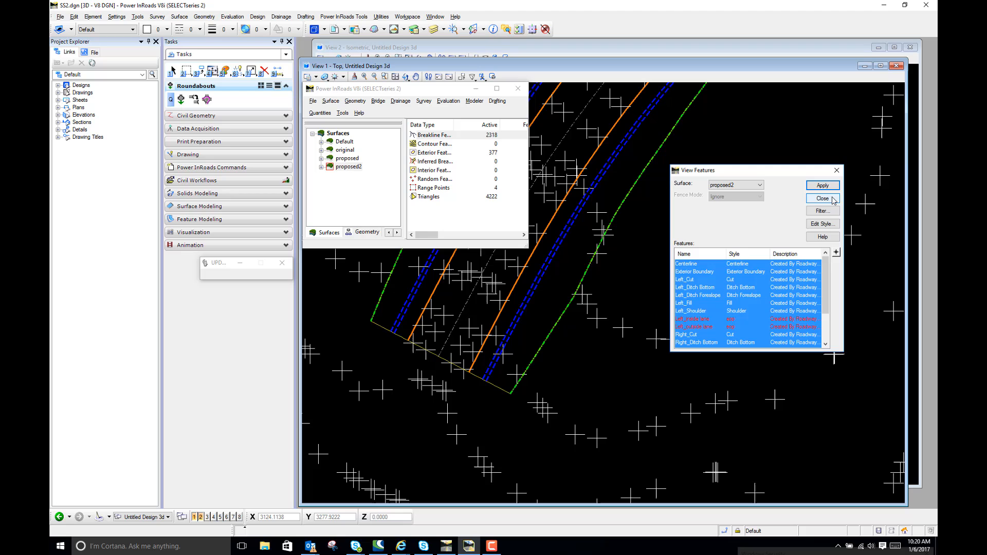
pyautogui.click(822, 199)
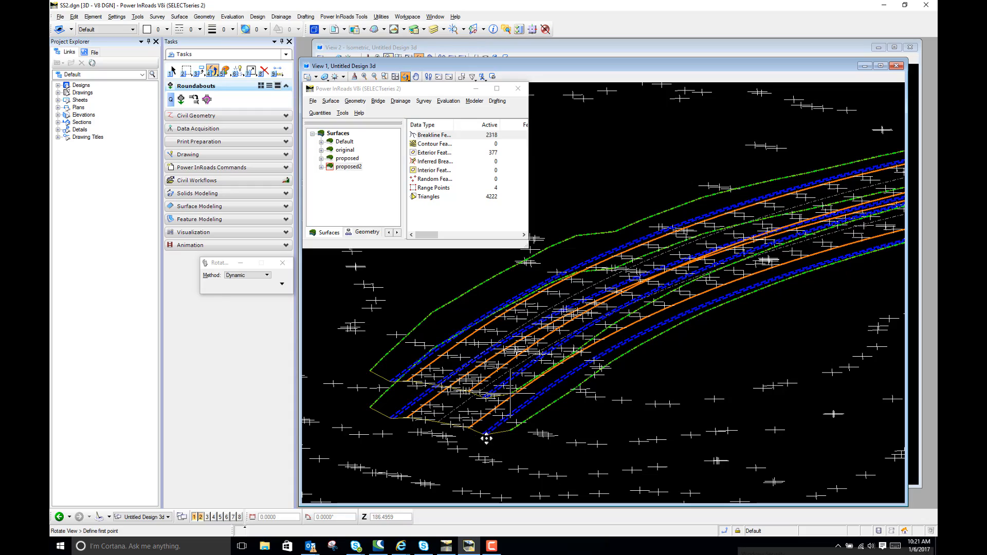
# - Orbit the view to a low side angle over the road surfaces
pyautogui.moveTo(485, 439); pyautogui.dragTo(594, 399)
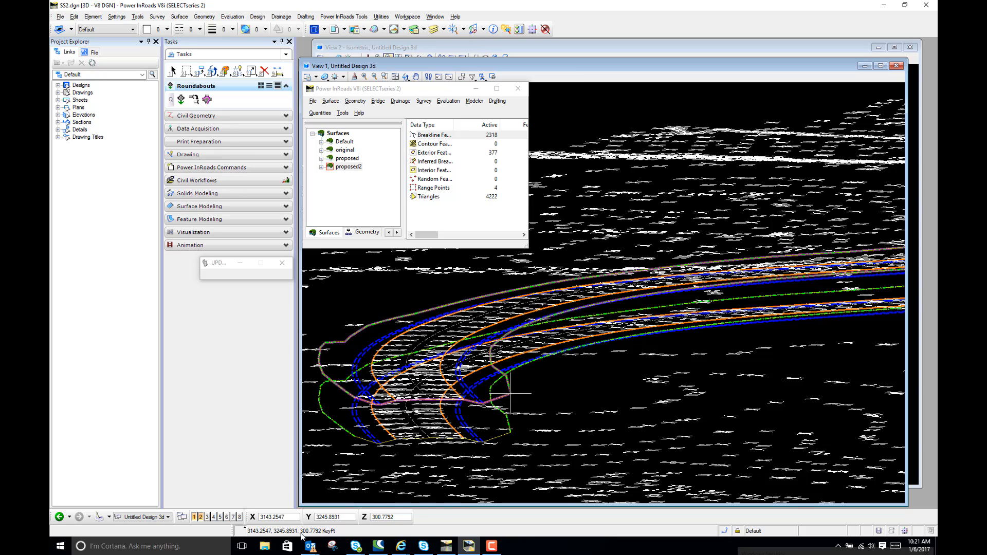
pyautogui.moveTo(314, 538)
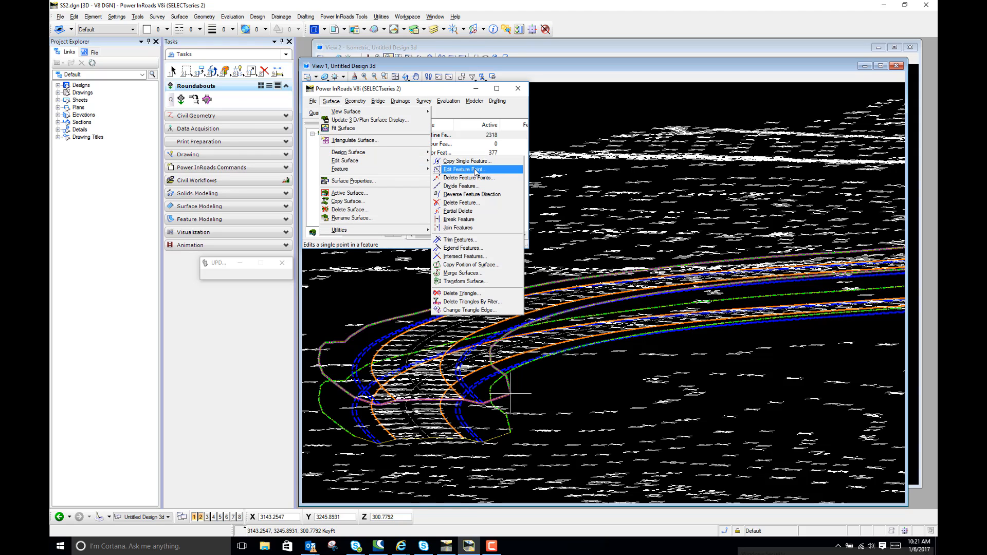
pyautogui.moveTo(463, 248)
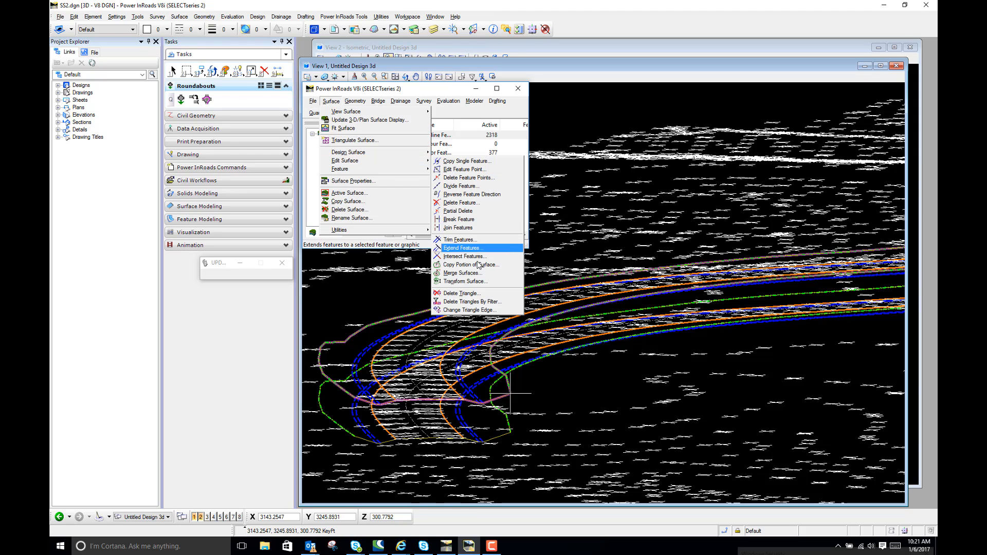
# - Transform proposed2 onto itself with a 10.00 destination elevation offset
pyautogui.click(465, 282)
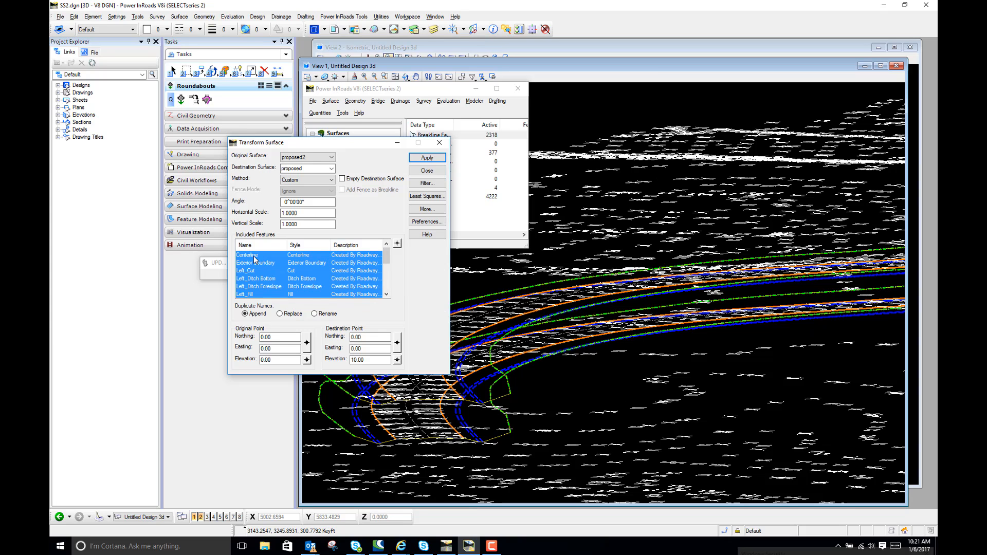
pyautogui.click(257, 255)
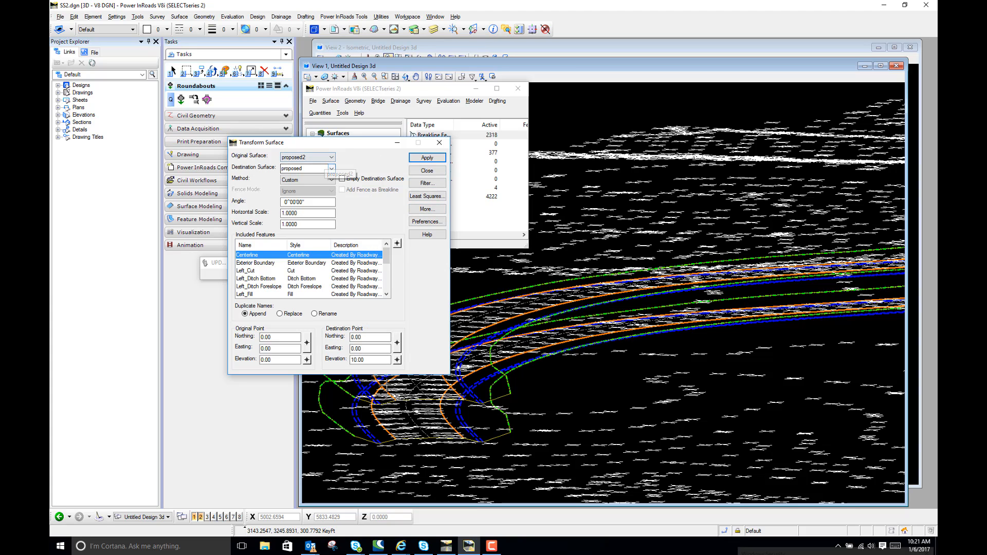
pyautogui.click(332, 168)
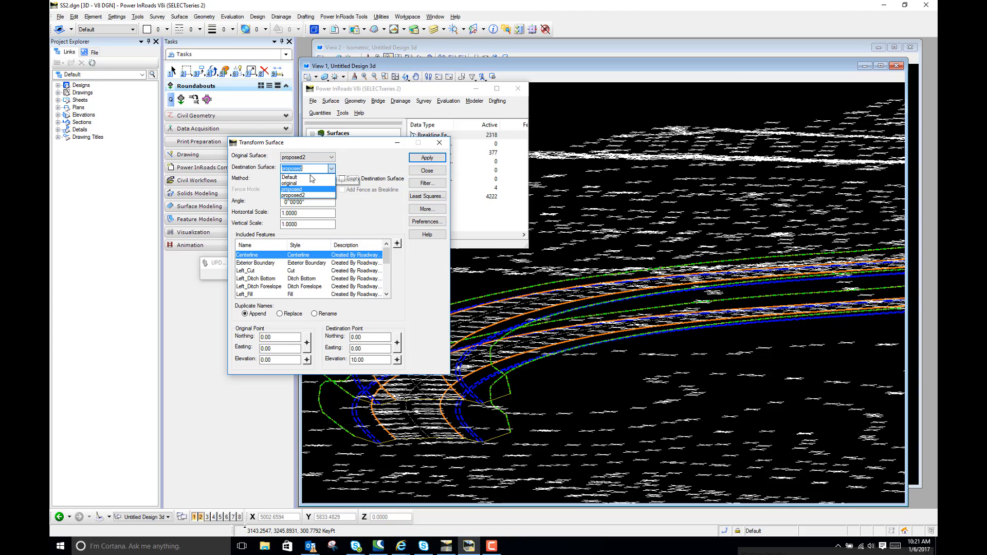
pyautogui.click(305, 195)
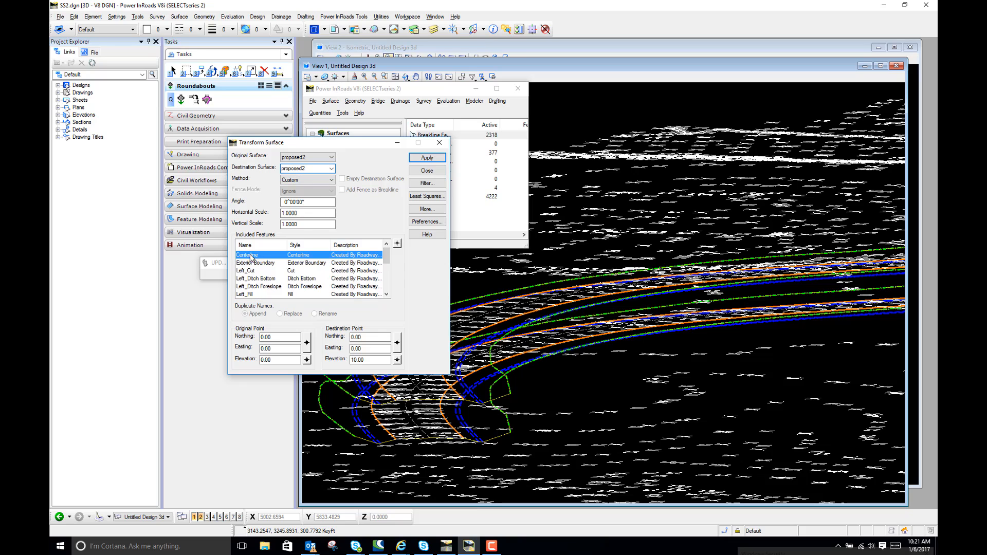
pyautogui.click(428, 158)
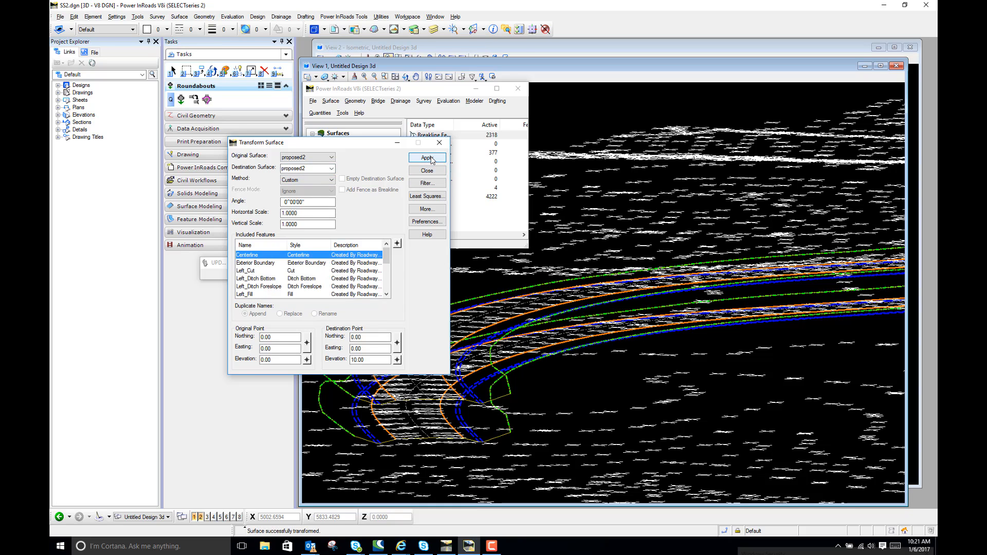
pyautogui.click(427, 170)
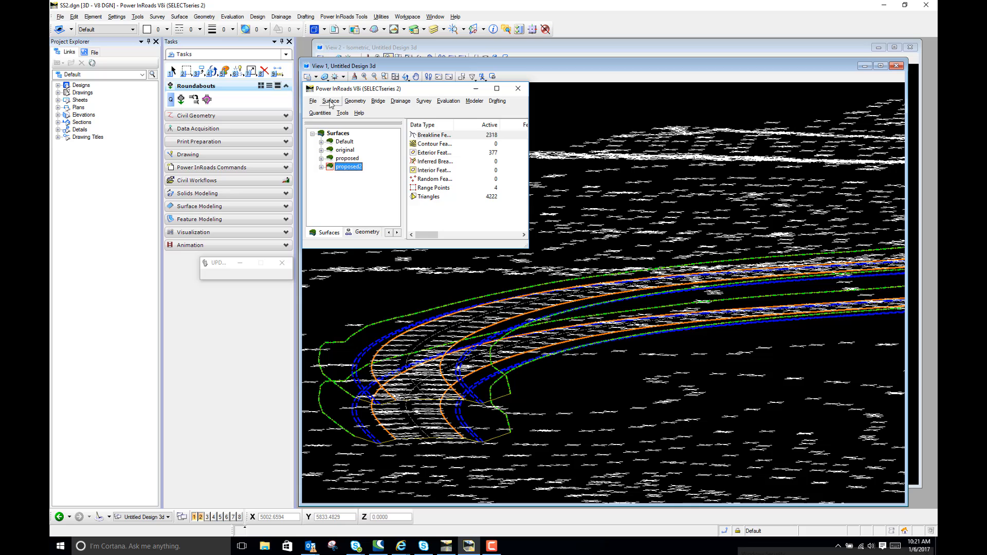
# - Redraw all of proposed2's raised features via Surface > View Surface > Features
pyautogui.click(330, 101)
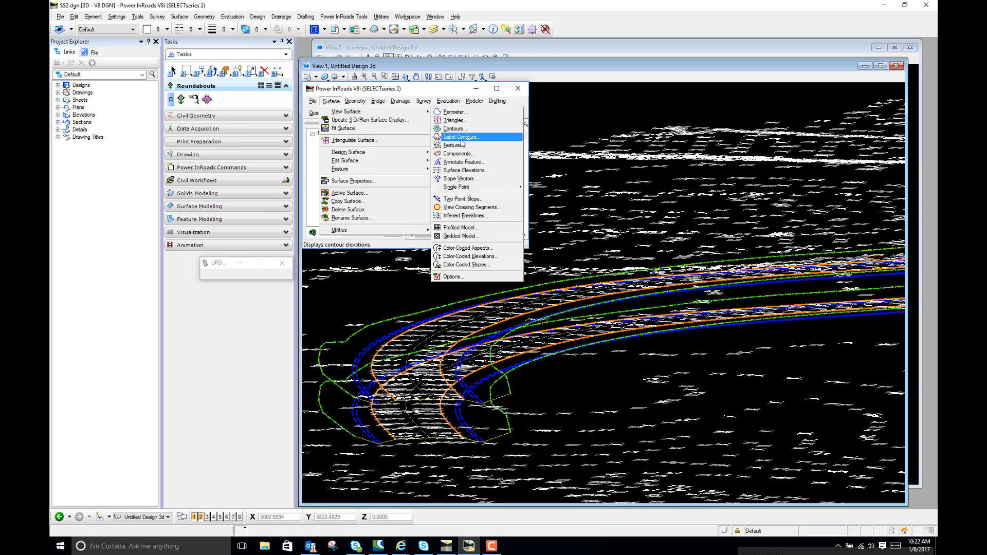
pyautogui.click(449, 145)
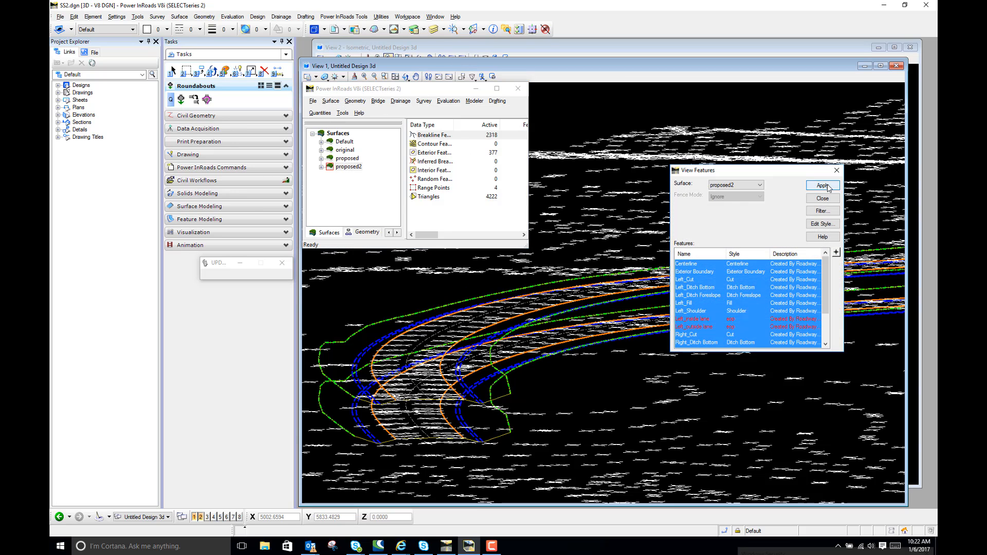
pyautogui.click(822, 185)
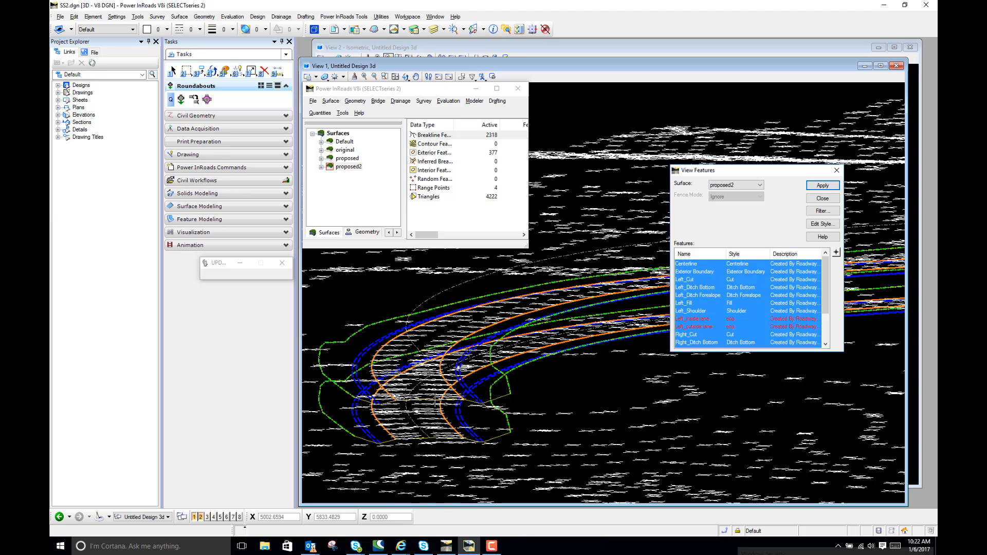